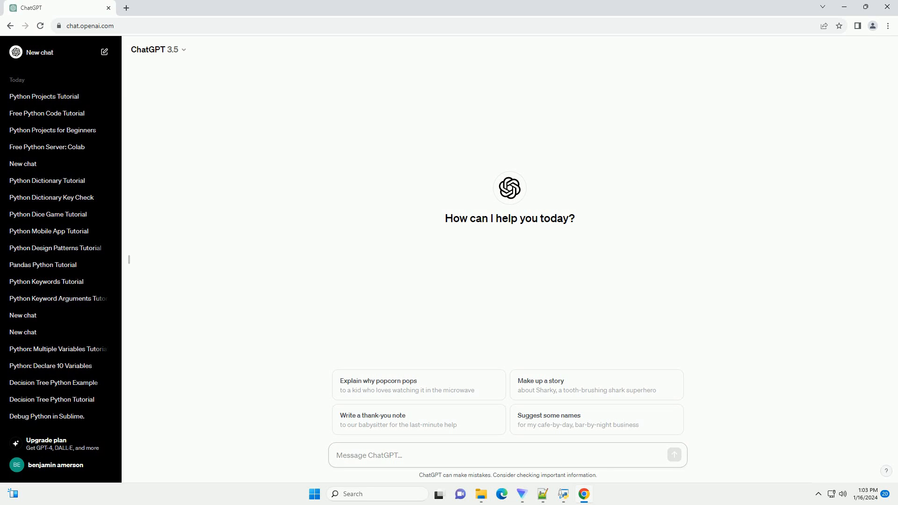
Ask ChatGPT for a Python function arguments tutorial with code examples and send it.
{"action": "left_click", "coordinate": [401, 455]}
{"action": "type", "text": "write an informative tutorial about function arguments in python with example with code example"}
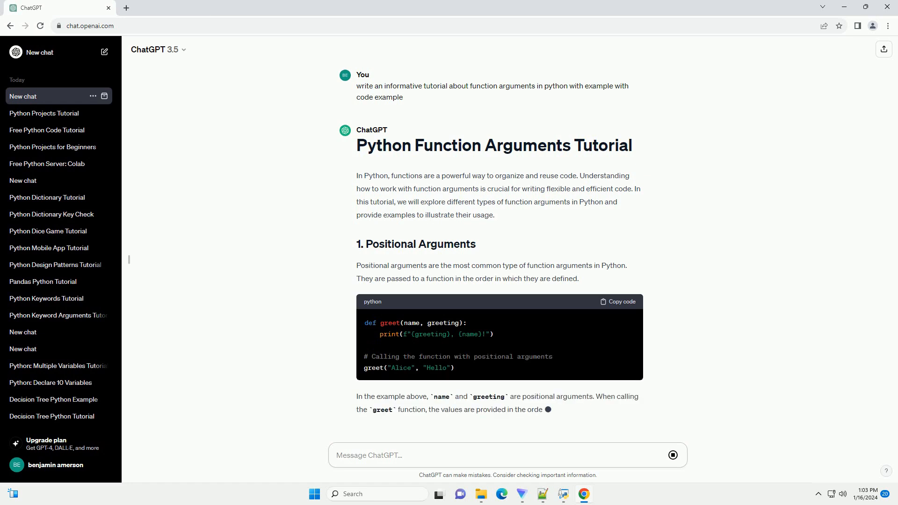
Follow the response through the default and keyword argument sections and their code examples.
{"action": "scroll", "scroll_direction": "down", "scroll_amount": 3}
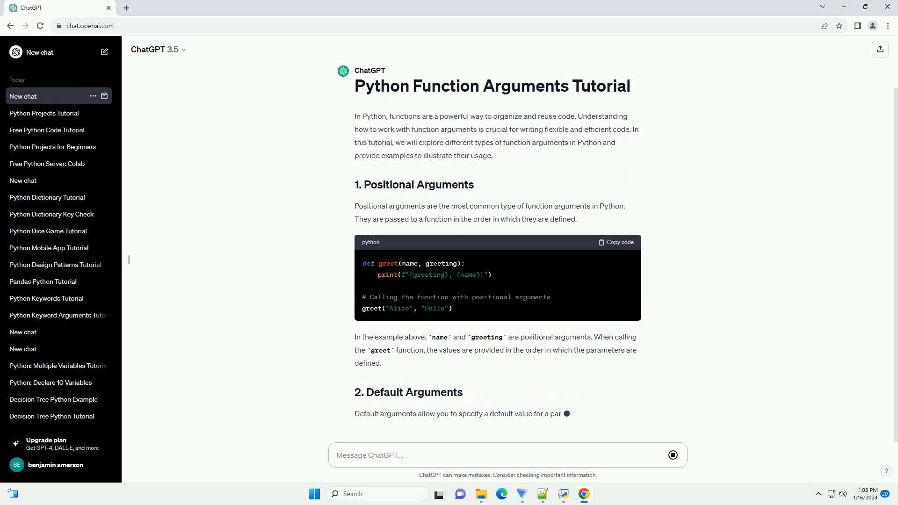
{"action": "scroll", "scroll_direction": "down", "scroll_amount": 3}
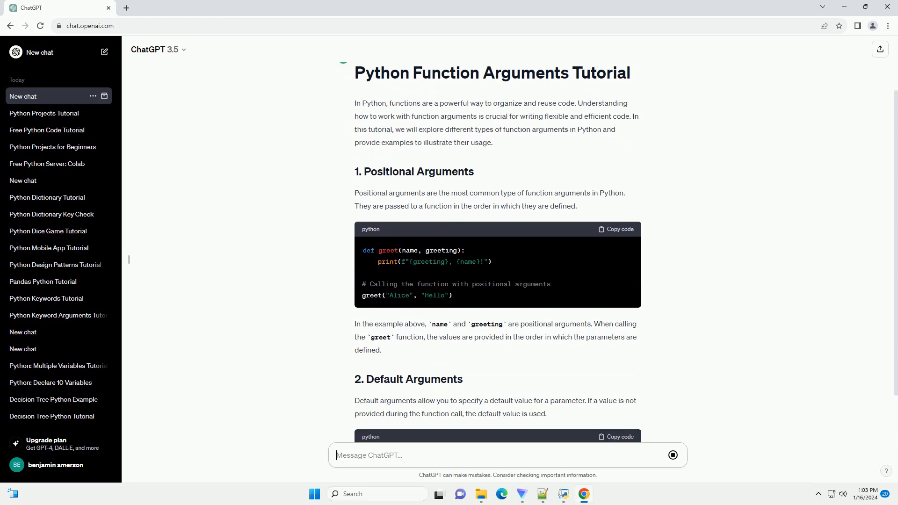
{"action": "scroll", "scroll_direction": "down", "scroll_amount": 3}
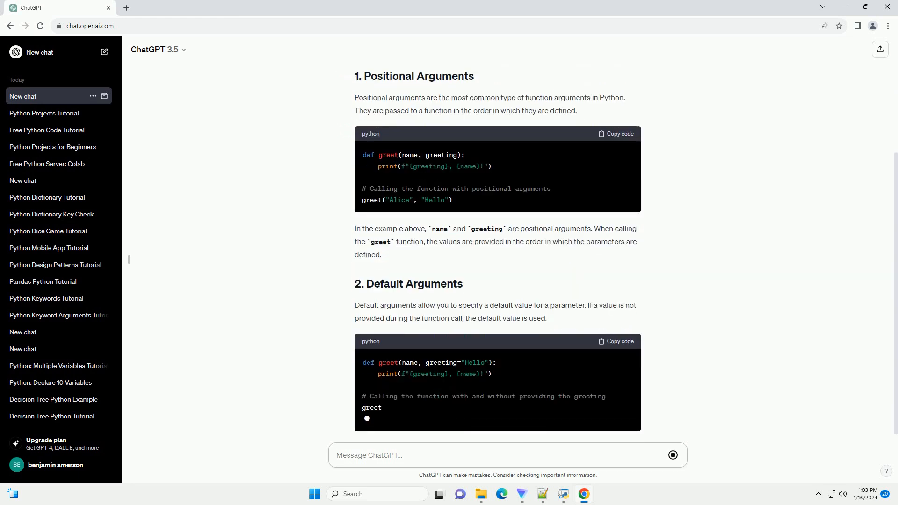
{"action": "scroll", "scroll_direction": "down", "scroll_amount": 3}
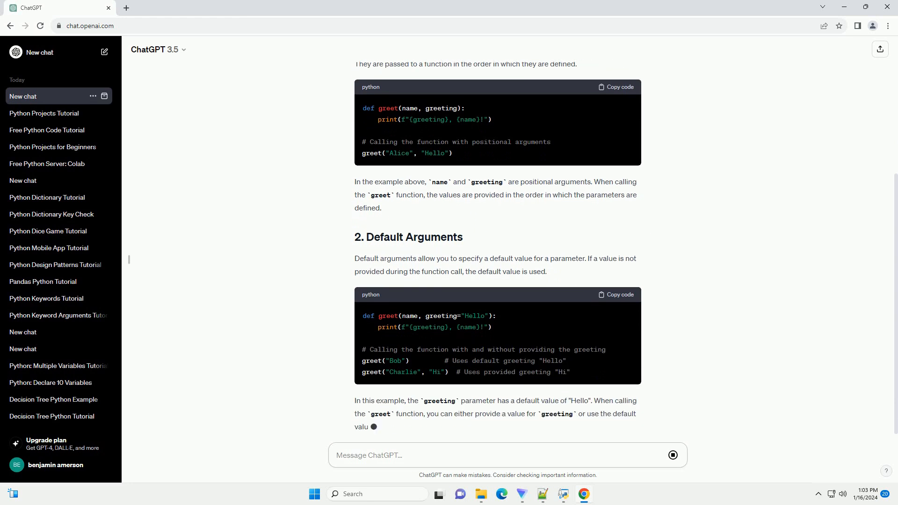
{"action": "scroll", "scroll_direction": "down", "scroll_amount": 3}
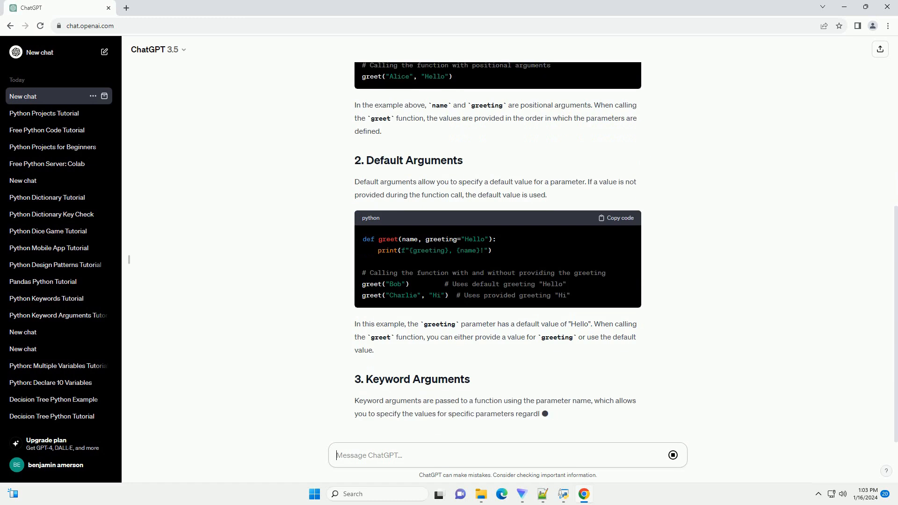
{"action": "scroll", "scroll_direction": "down", "scroll_amount": 3}
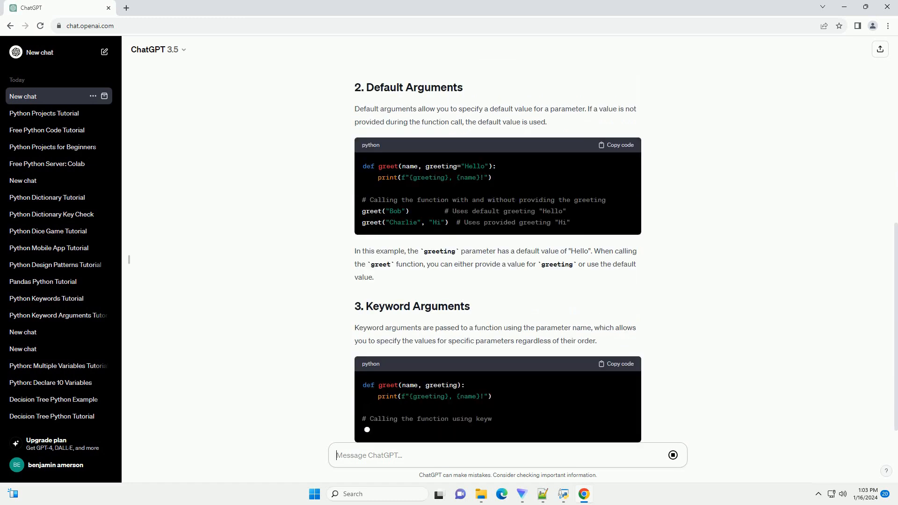
{"action": "scroll", "scroll_direction": "down", "scroll_amount": 3}
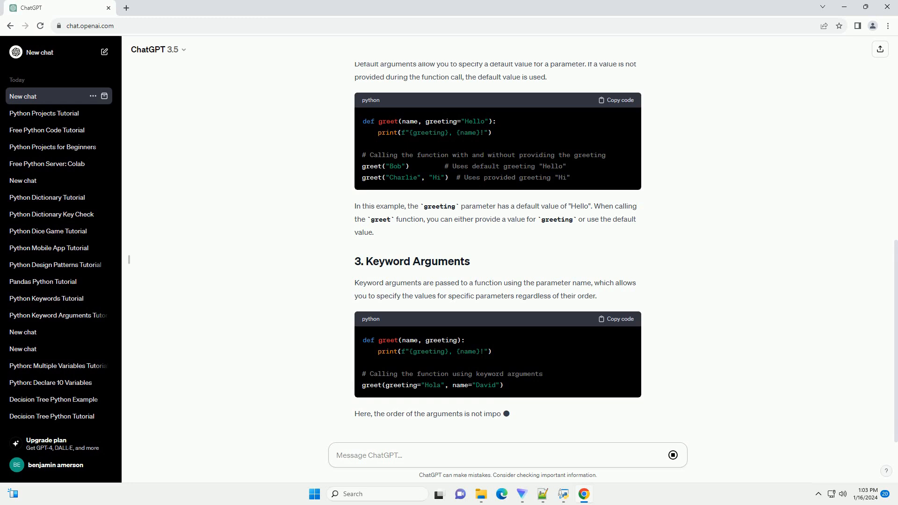
{"action": "scroll", "scroll_direction": "down", "scroll_amount": 3}
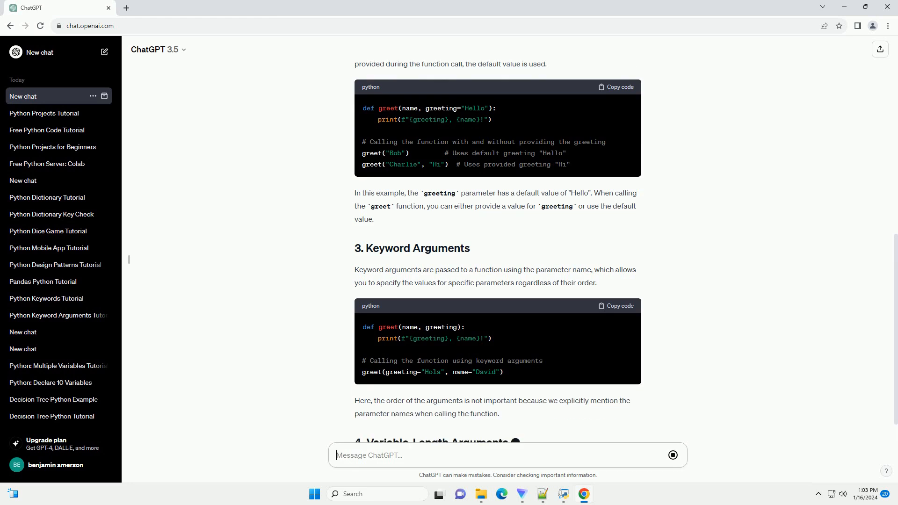
{"action": "scroll", "scroll_direction": "down", "scroll_amount": 3}
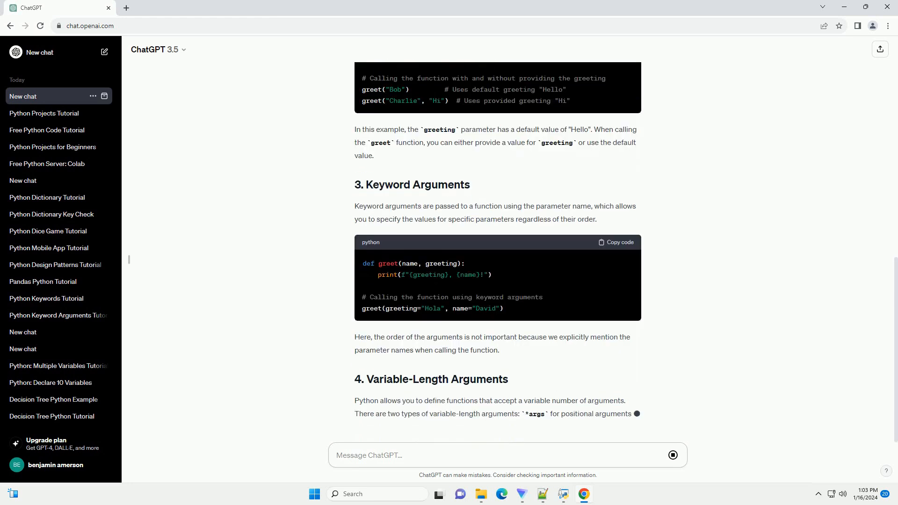
Follow the response to its variable-length arguments example and closing summary.
{"action": "scroll", "scroll_direction": "down", "scroll_amount": 3}
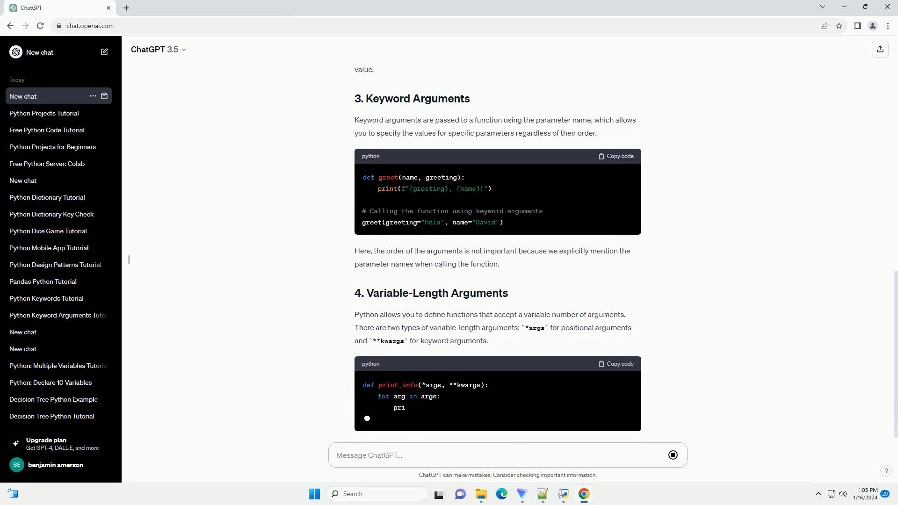
{"action": "scroll", "scroll_direction": "down", "scroll_amount": 3}
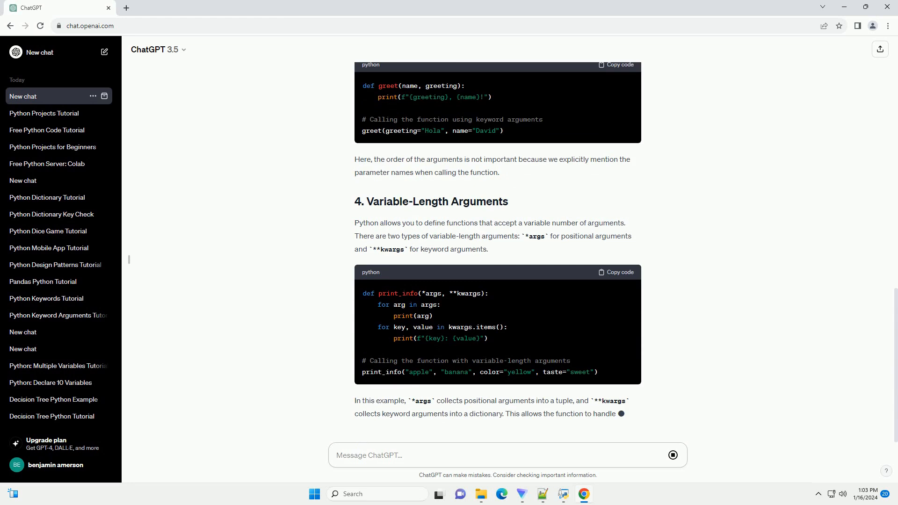
{"action": "scroll", "scroll_direction": "down", "scroll_amount": 3}
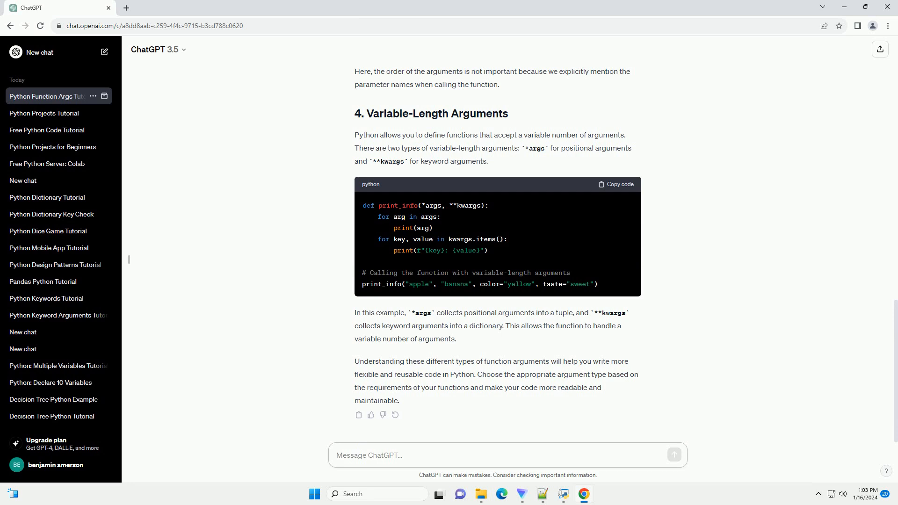
{"action": "left_click", "coordinate": [507, 455]}
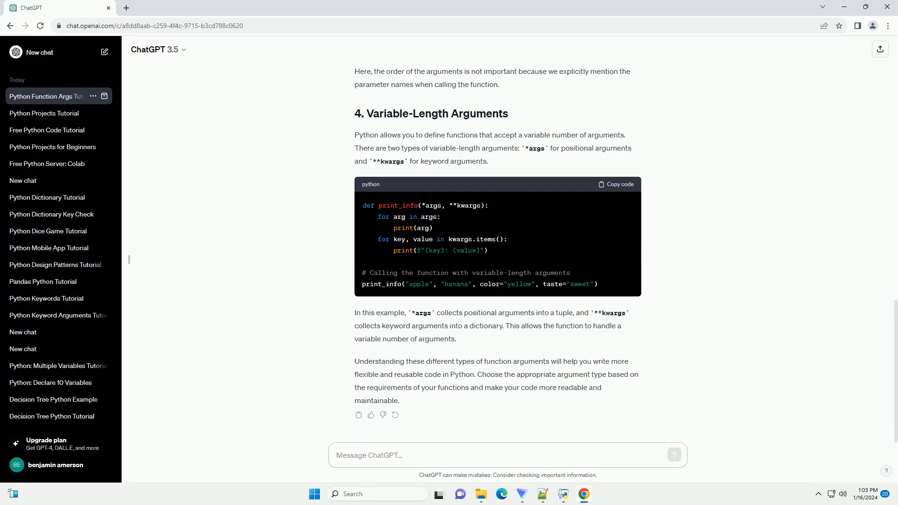
{"action": "left_click", "coordinate": [401, 455]}
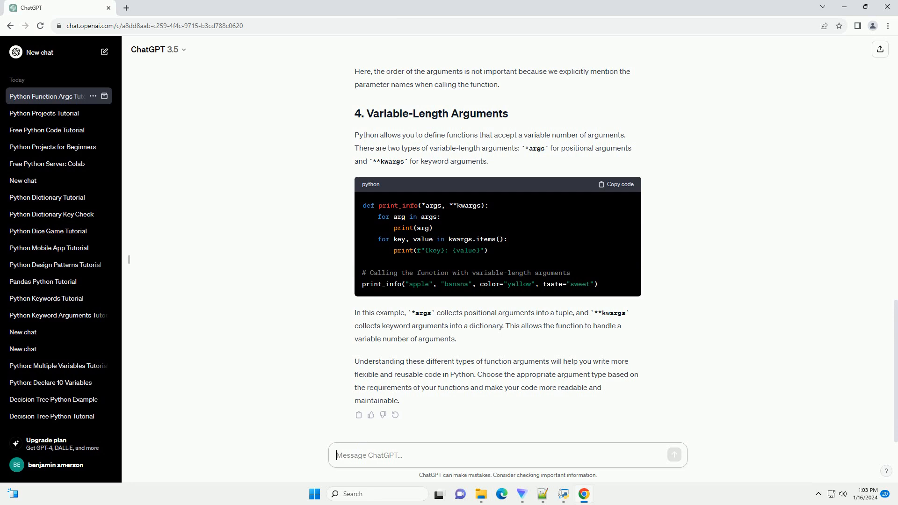